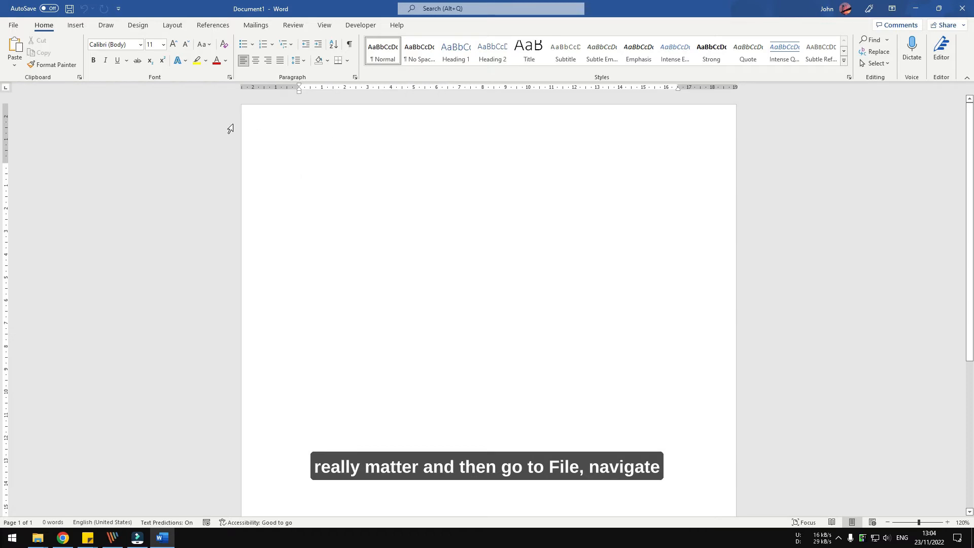
Reach the Save settings in Word Options via File > Options
click(13, 24)
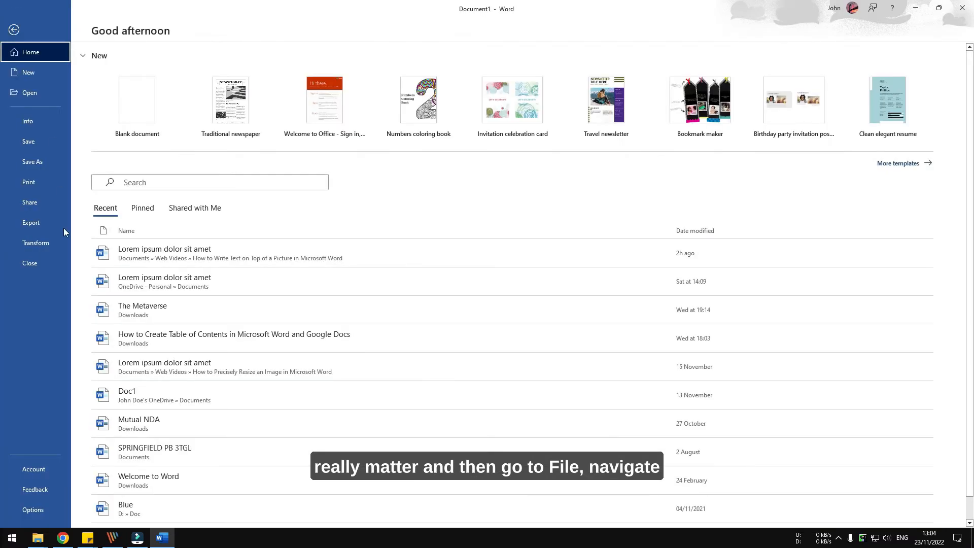
click(33, 510)
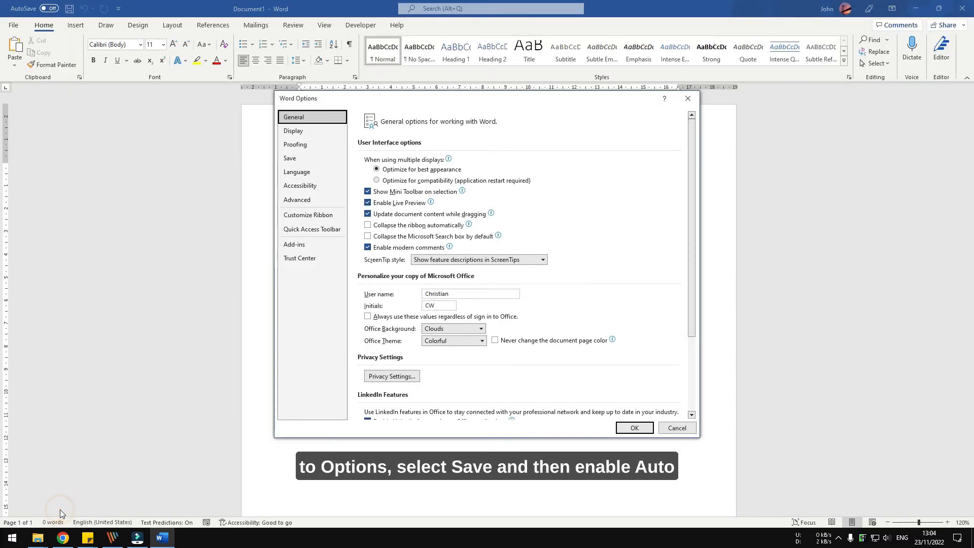
click(289, 158)
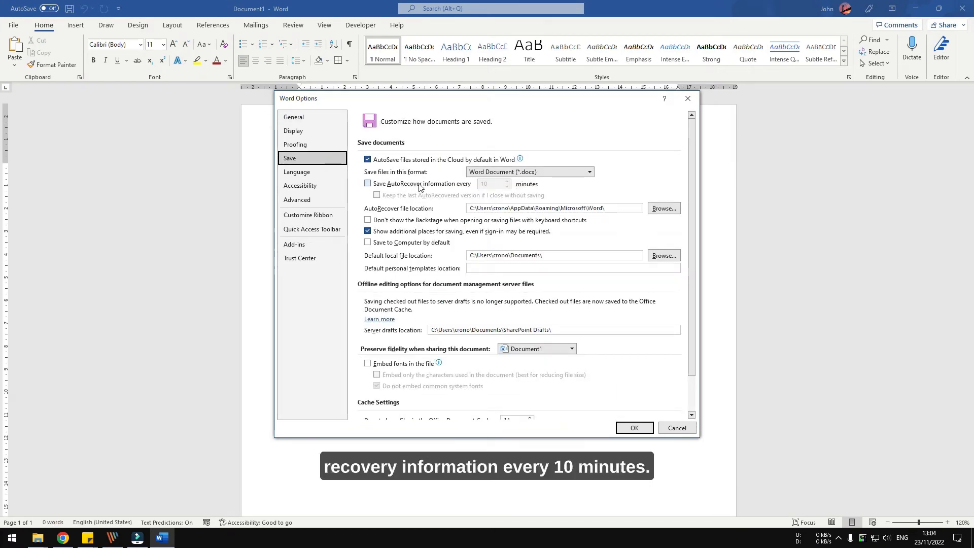
Enable AutoRecover every 2 minutes and keep the last AutoRecovered version on unsaved close
click(367, 183)
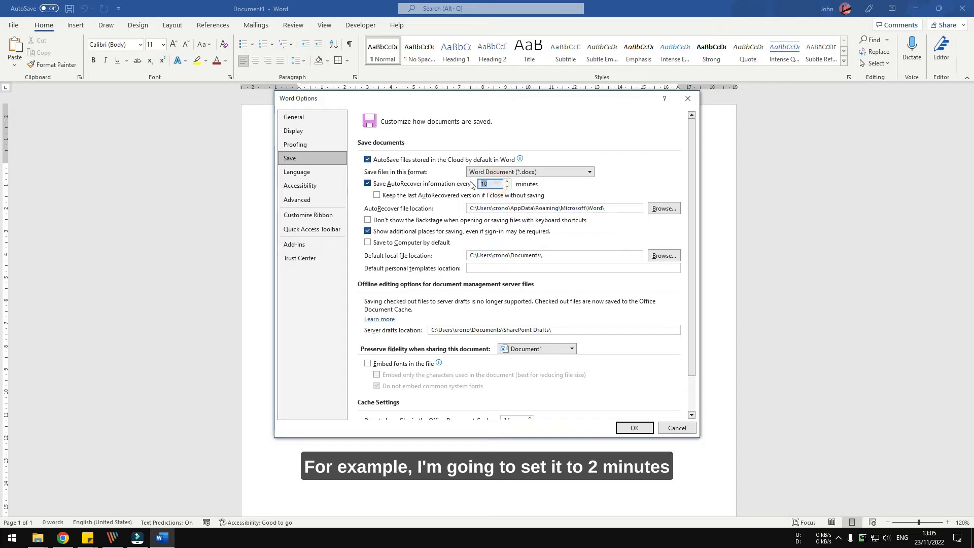
text(2)
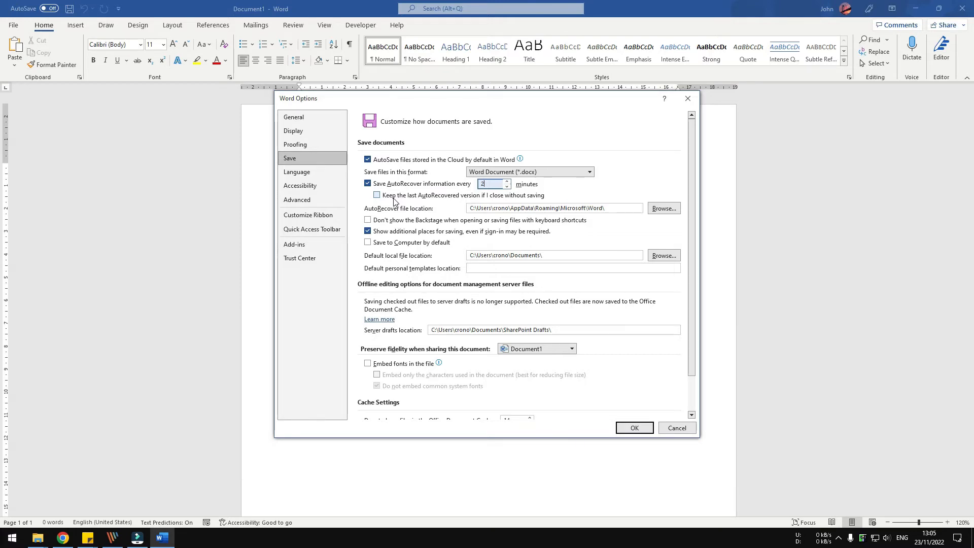
click(376, 195)
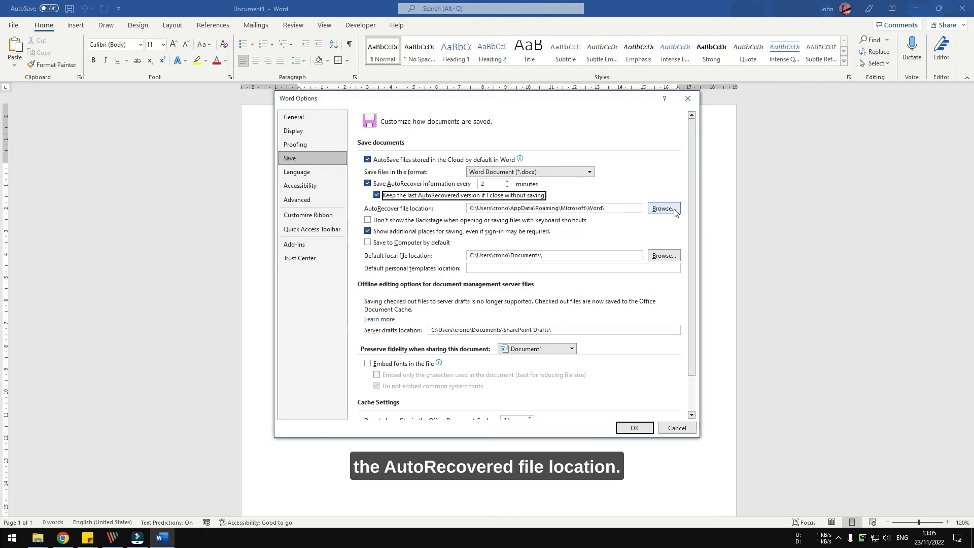
Leave the AutoRecover file location unchanged and apply the new save settings with OK
click(662, 208)
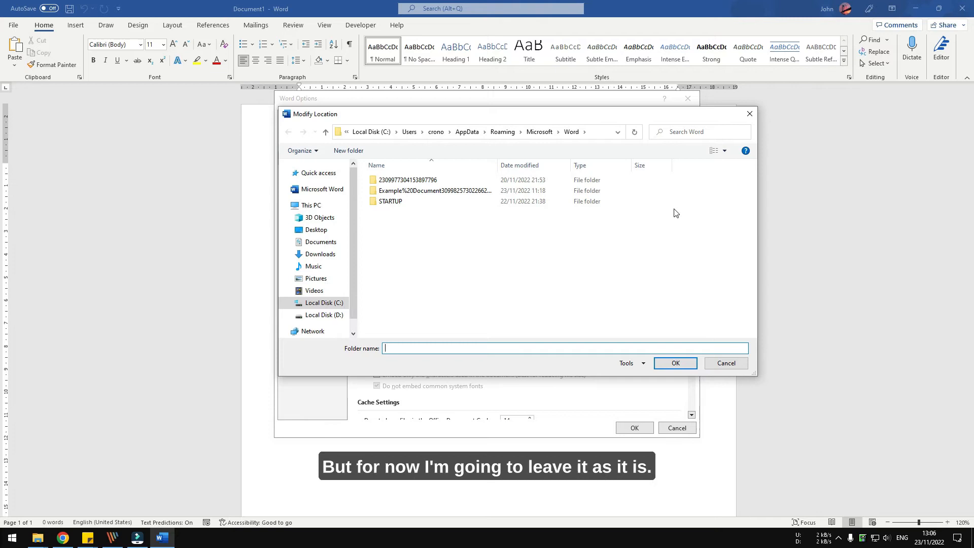
mouse_move(691, 310)
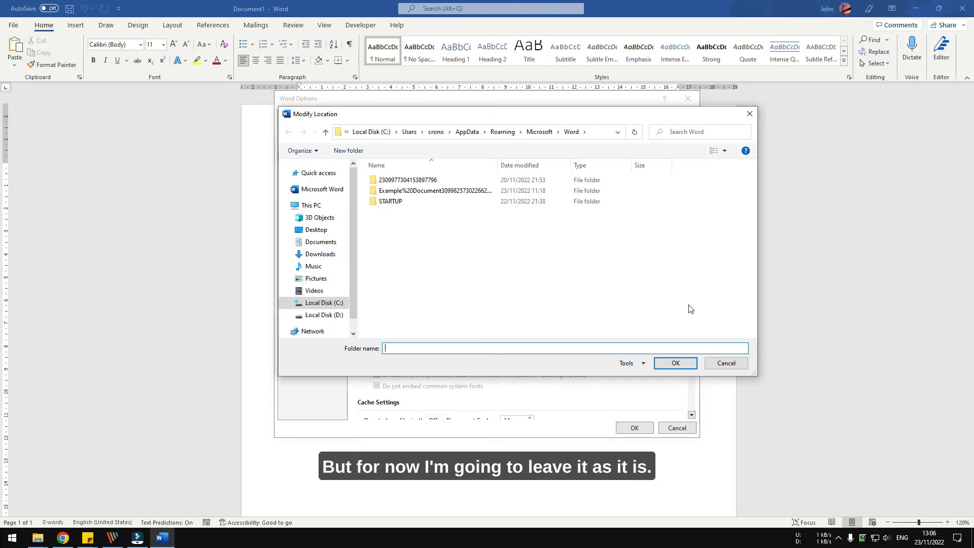
click(724, 363)
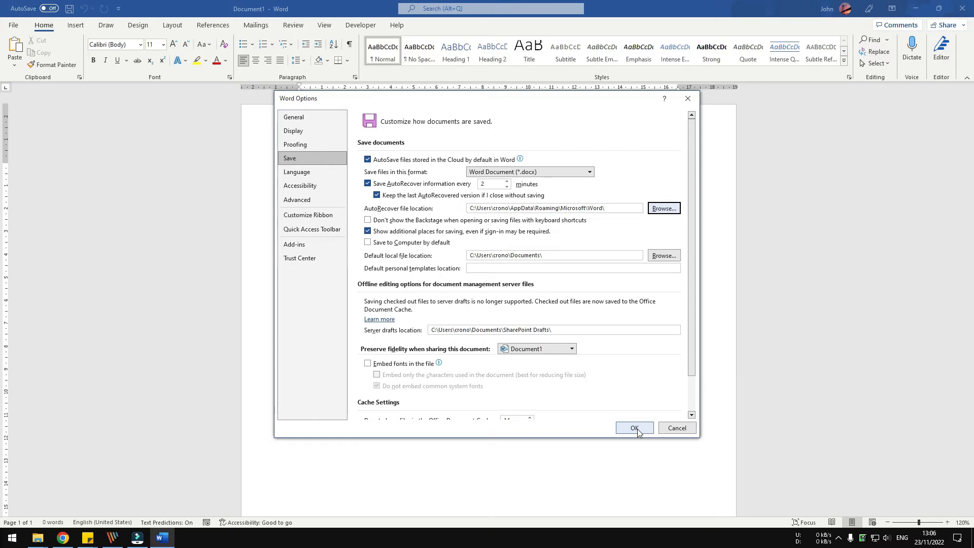
click(633, 427)
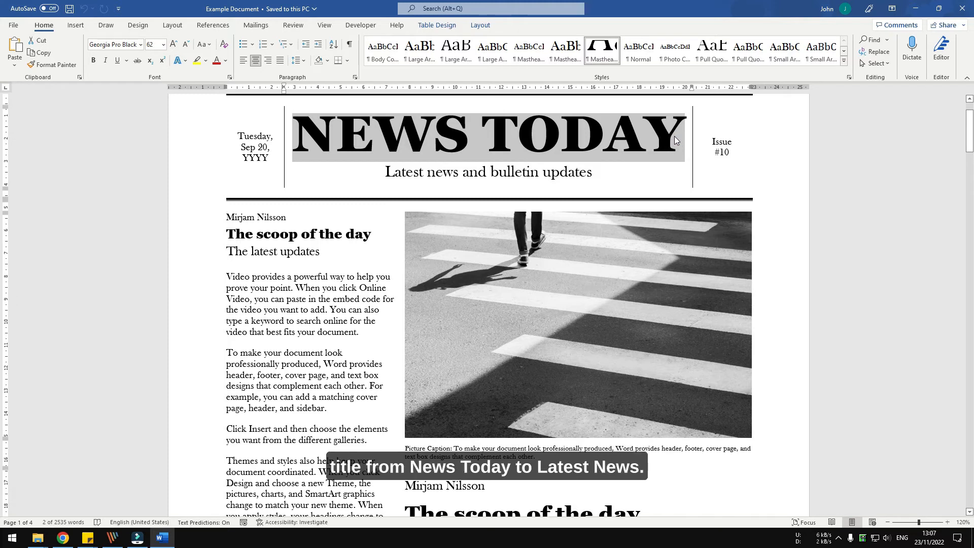
Replace the NEWS TODAY masthead title with 'Latest News'
text(Latest News)
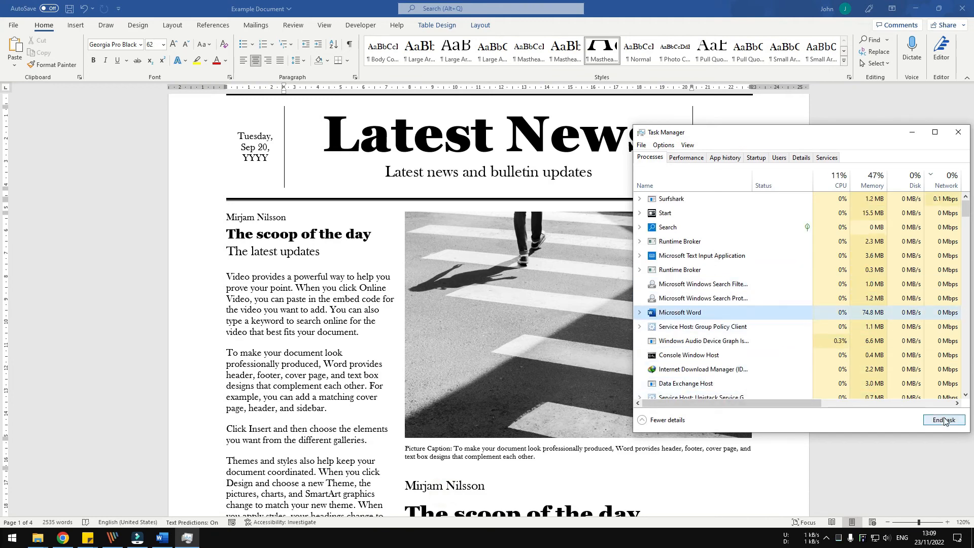
End the Word task in Task Manager and reopen the AutoRecovery save of Example Document
click(942, 420)
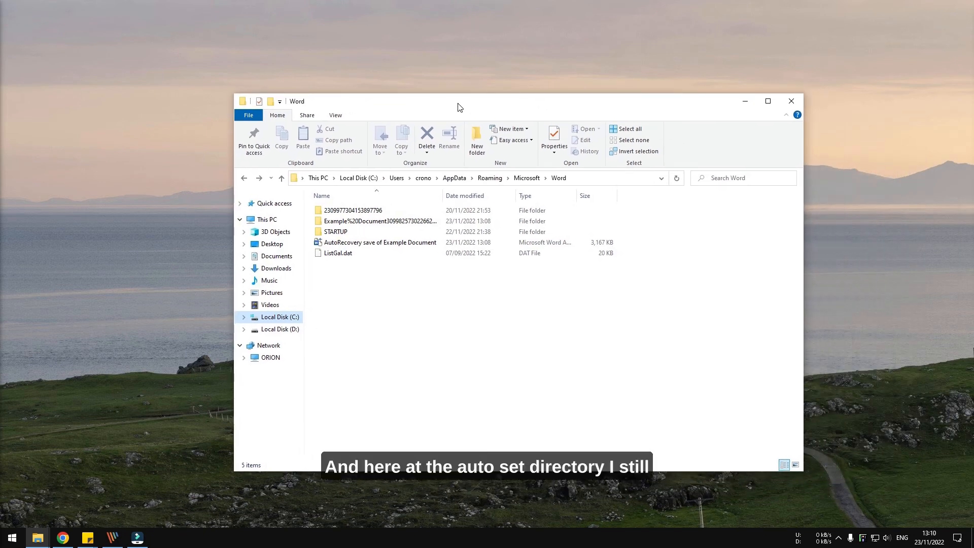
click(378, 243)
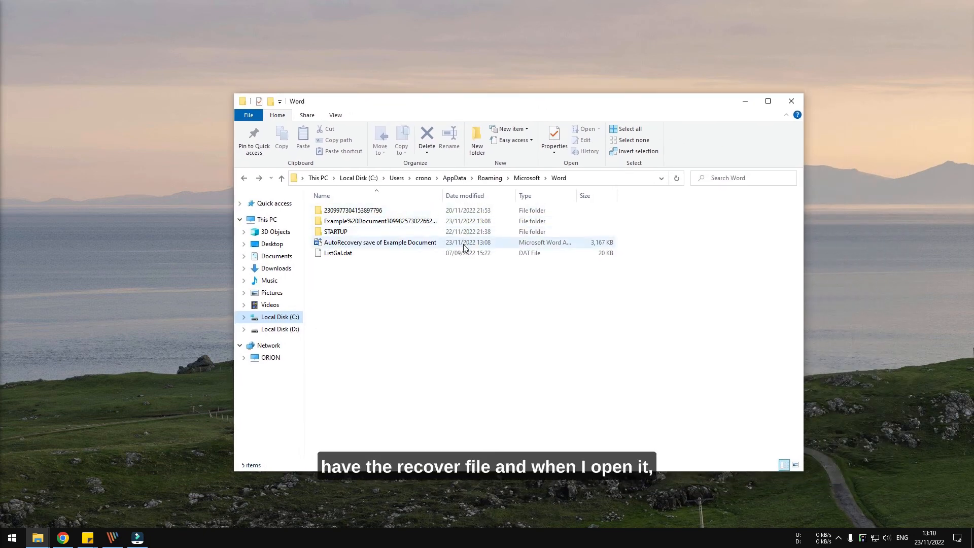
double_click(379, 242)
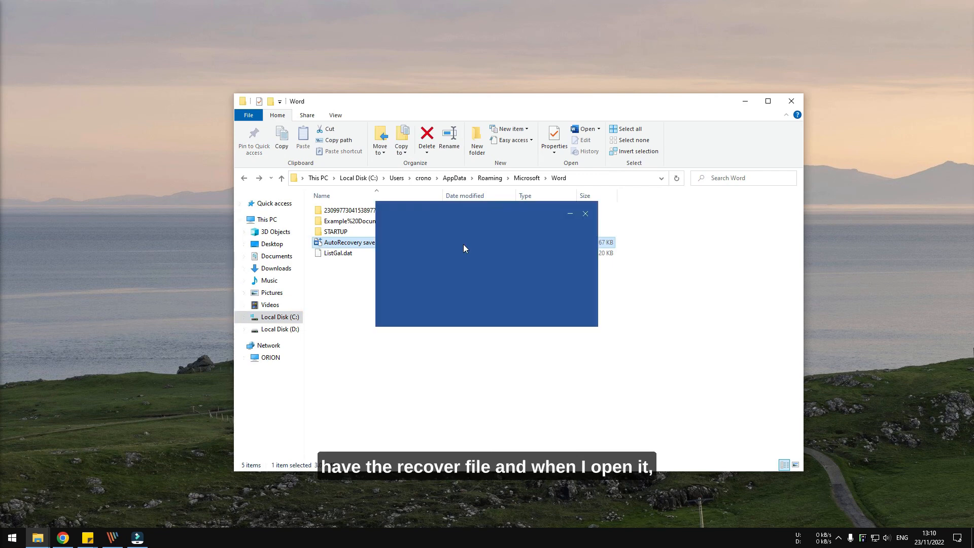
double_click(344, 242)
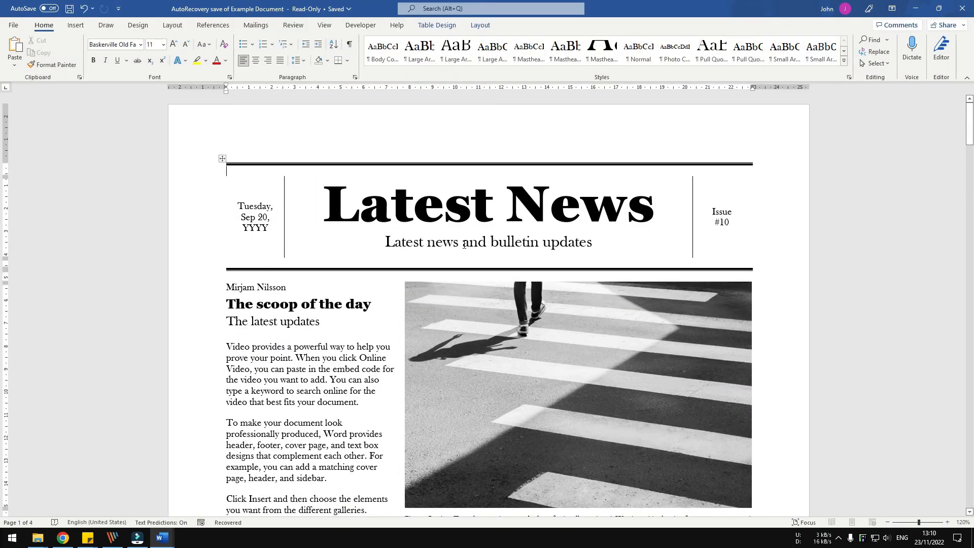